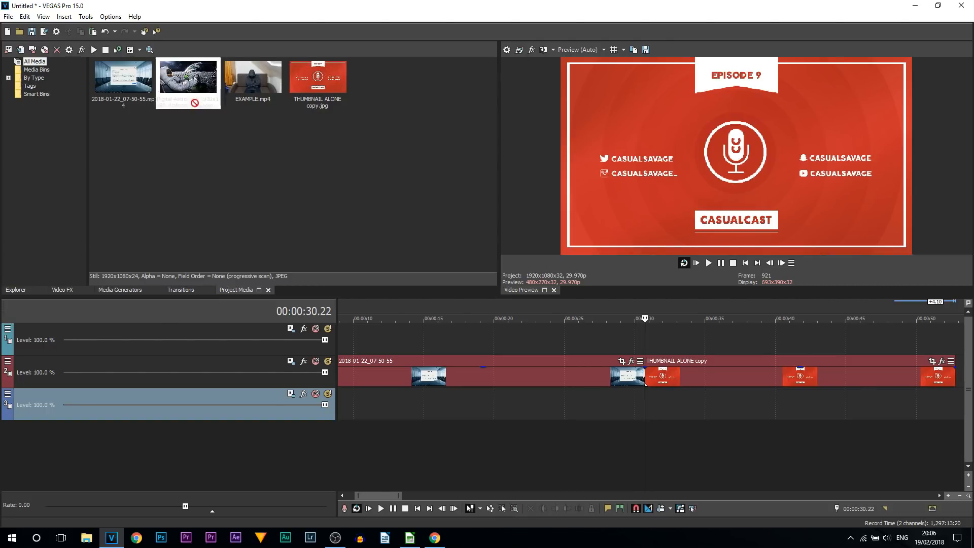
Place the astronaut still from Project Media on Track 1 over the cut near 00:00:30
drag(188, 78, 644, 339)
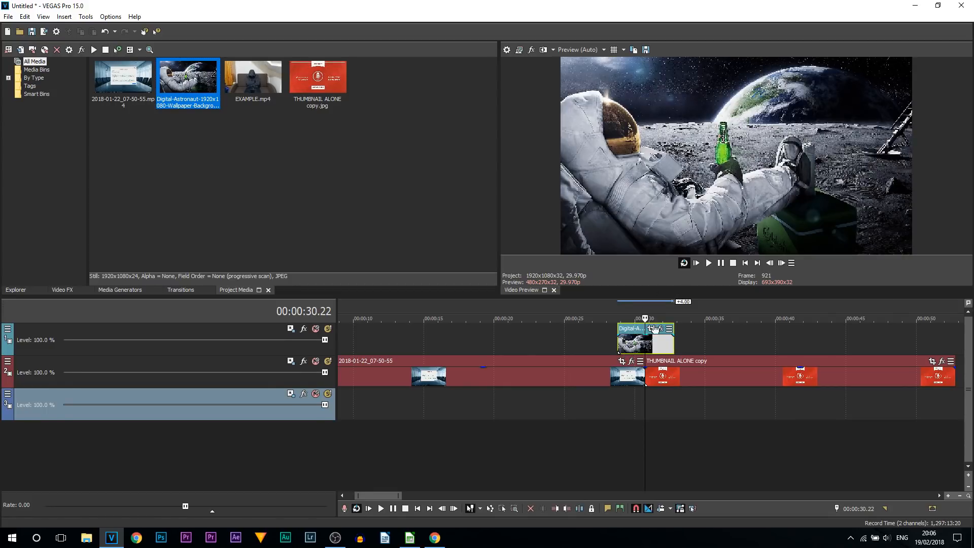
mouse_move(679, 374)
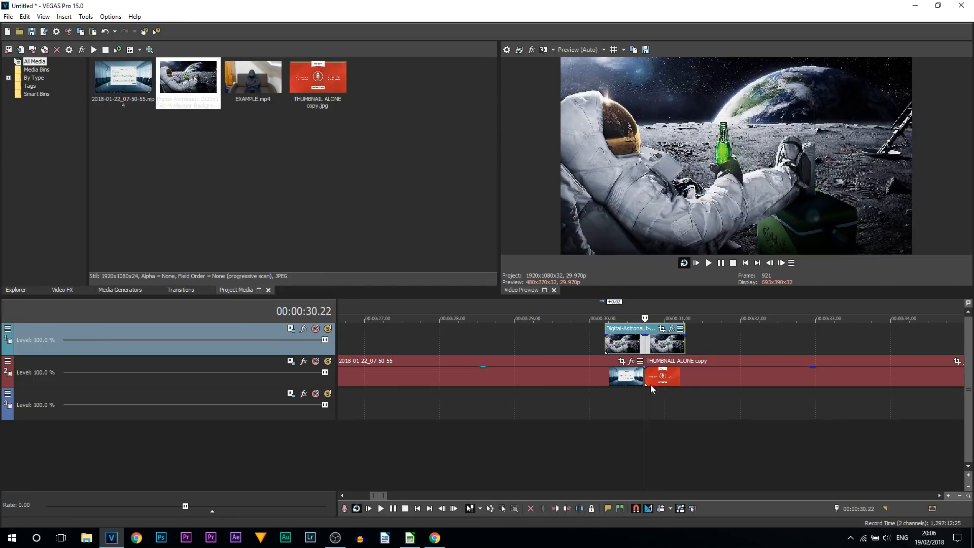
mouse_move(665, 348)
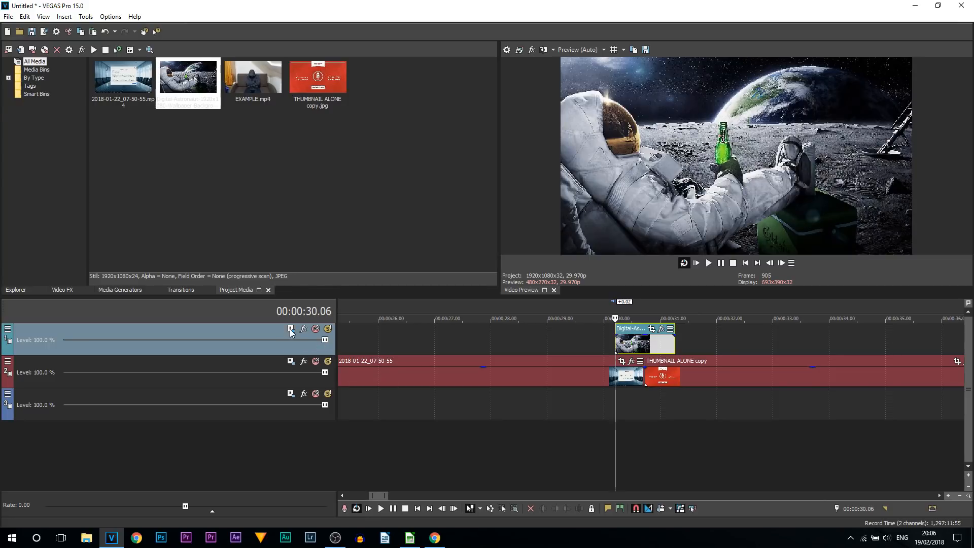
mouse_move(289, 329)
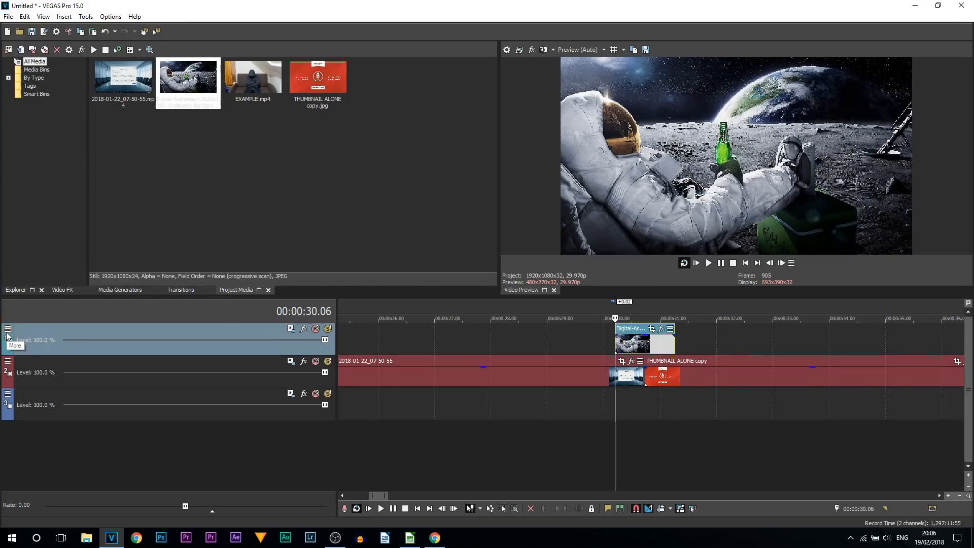
Confirm Track Motion is in the track header button set, then open the astronaut track's Track Motion
click(8, 329)
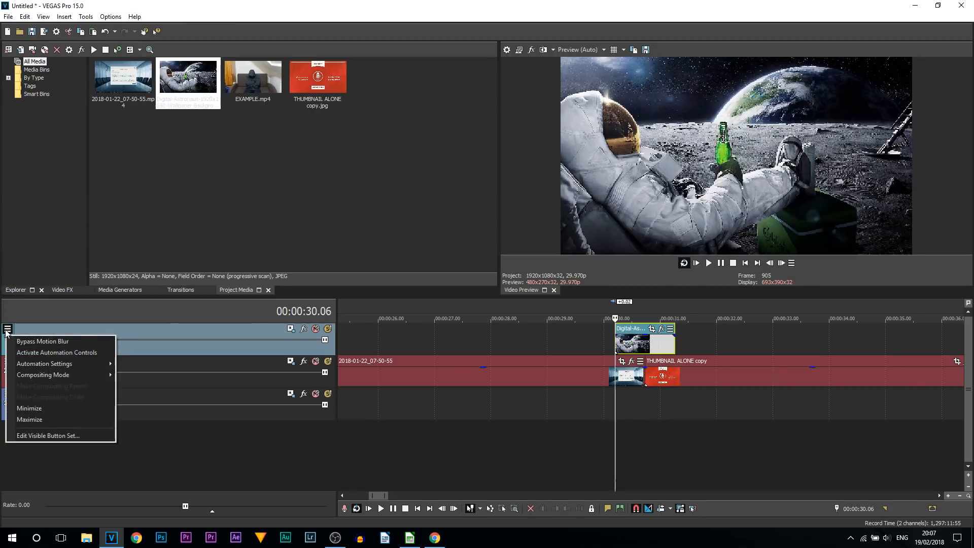
click(48, 436)
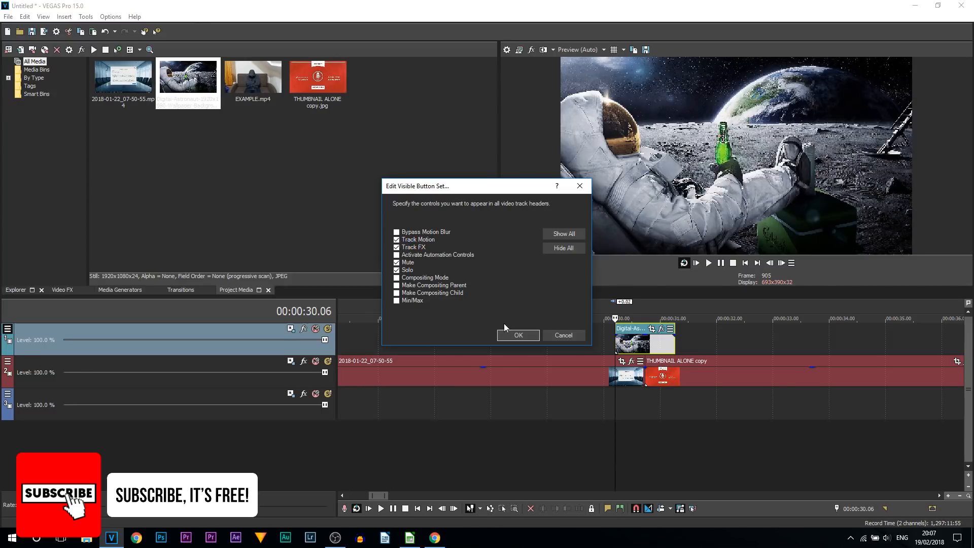
click(518, 335)
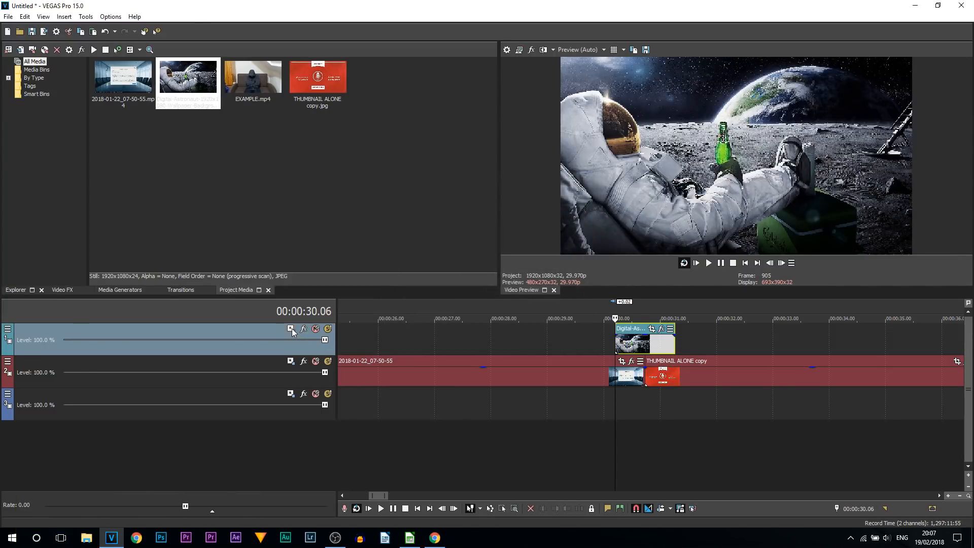
click(290, 328)
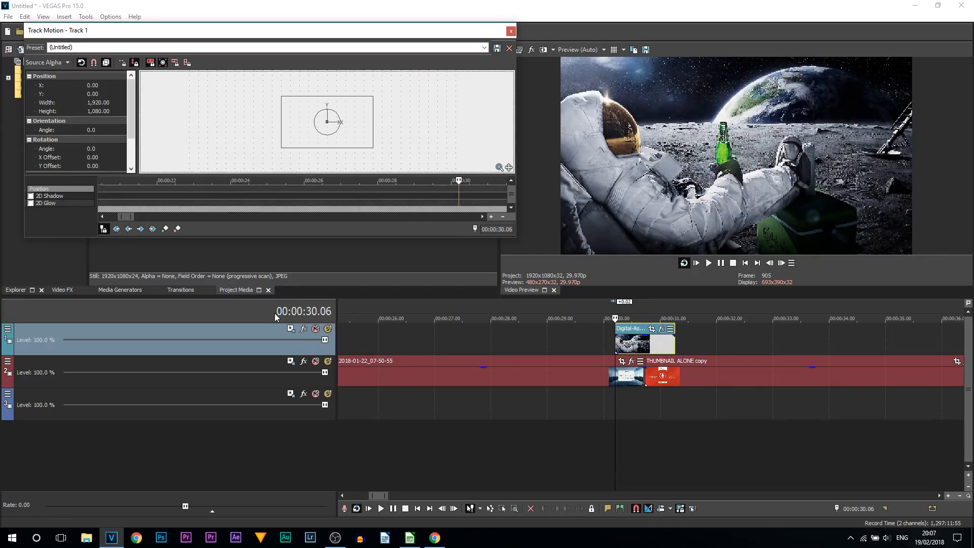
mouse_move(134, 62)
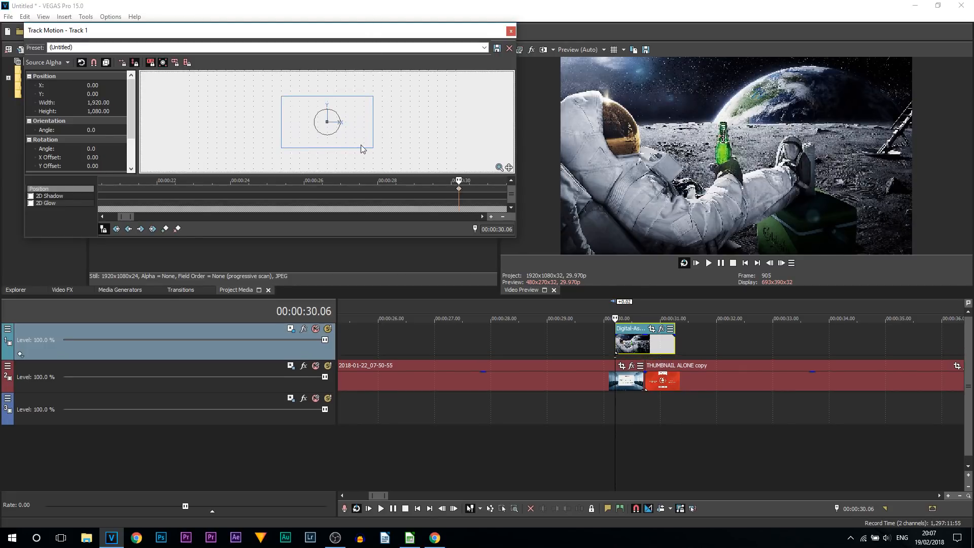
Keyframe the astronaut box sliding right to X about 1948 at 00:00:31.07
drag(328, 122, 330, 118)
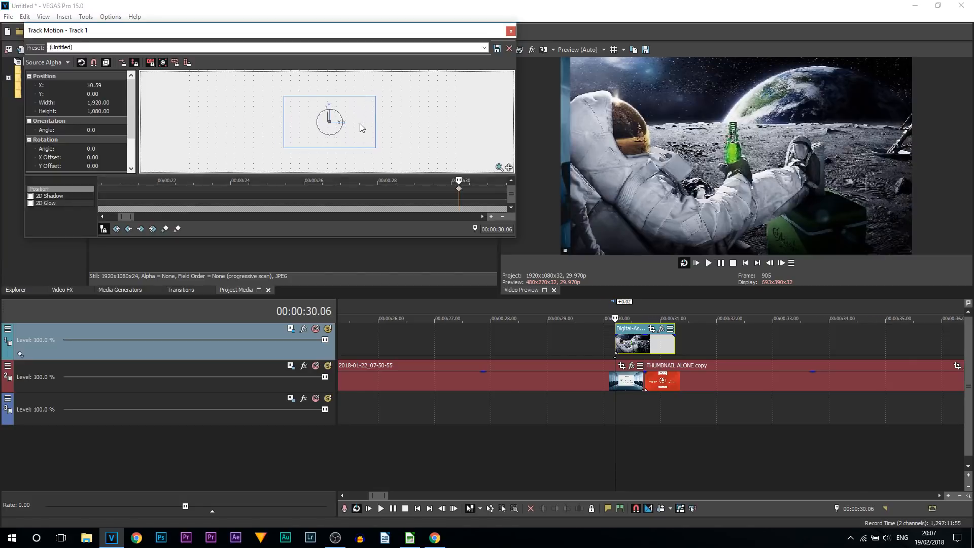
drag(329, 122, 272, 122)
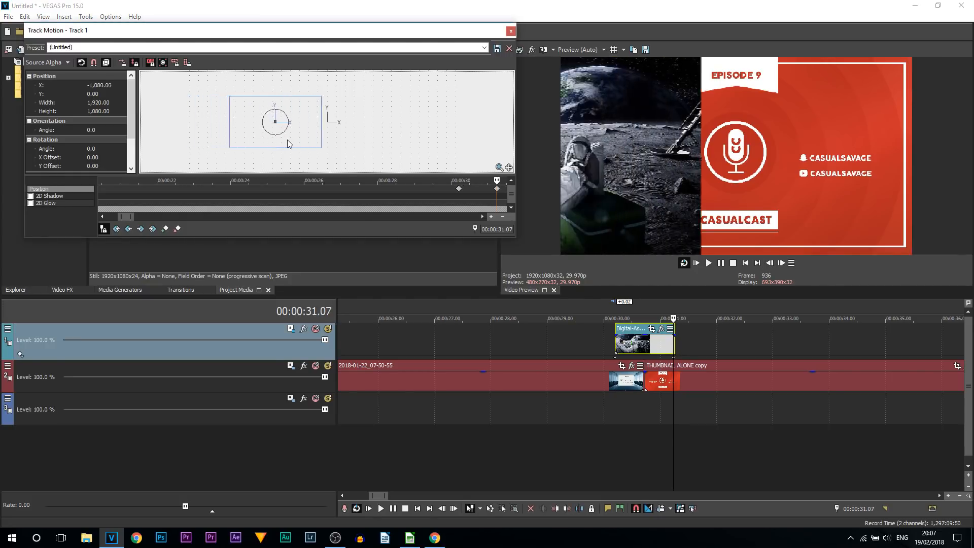
drag(274, 121, 408, 122)
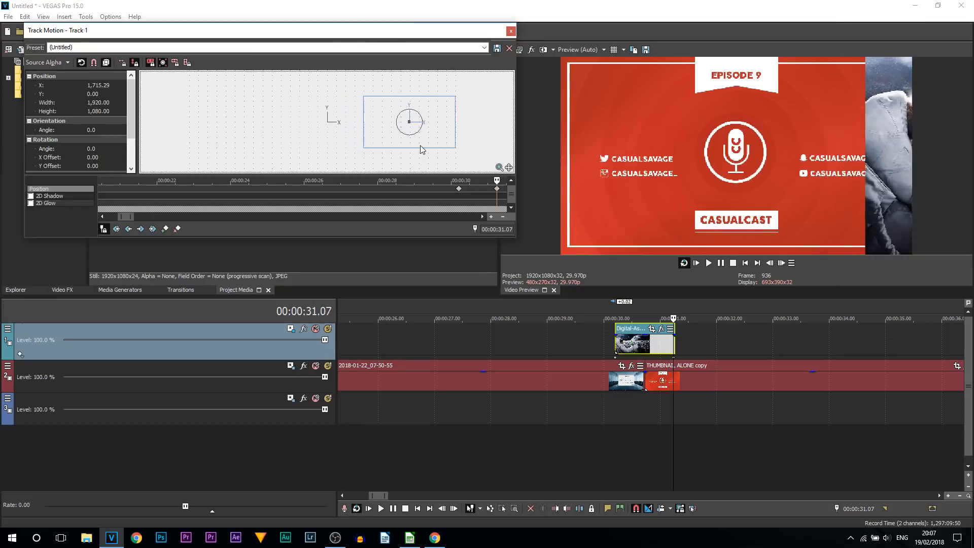
drag(408, 121, 421, 122)
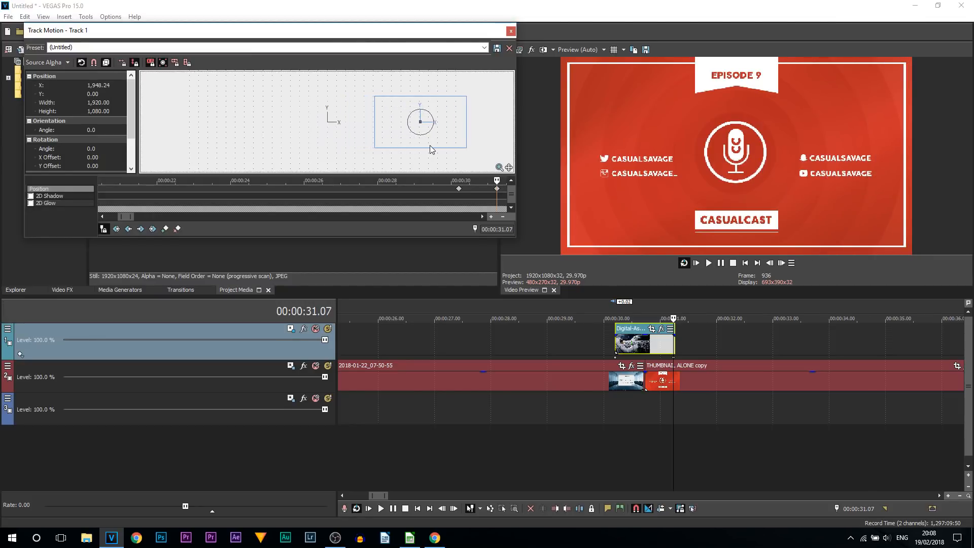
click(509, 30)
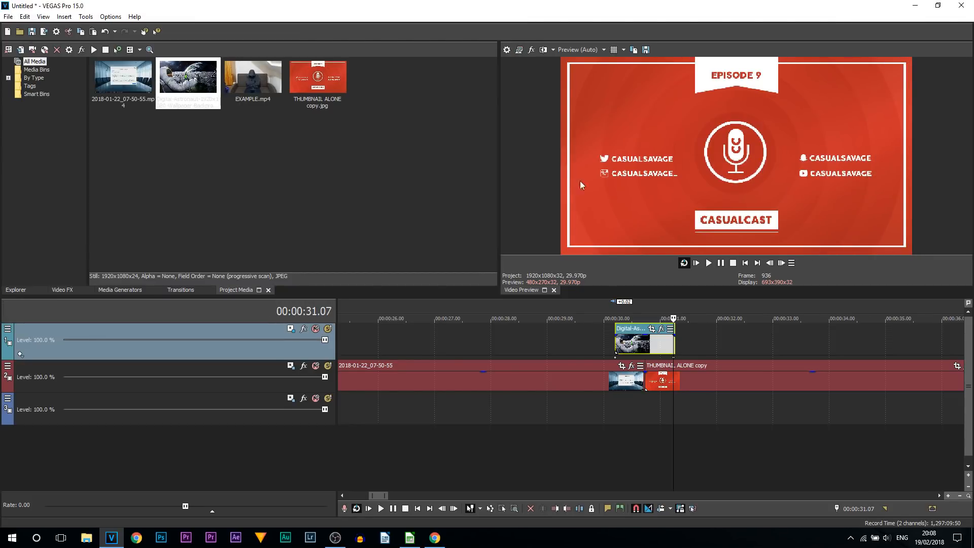
click(721, 263)
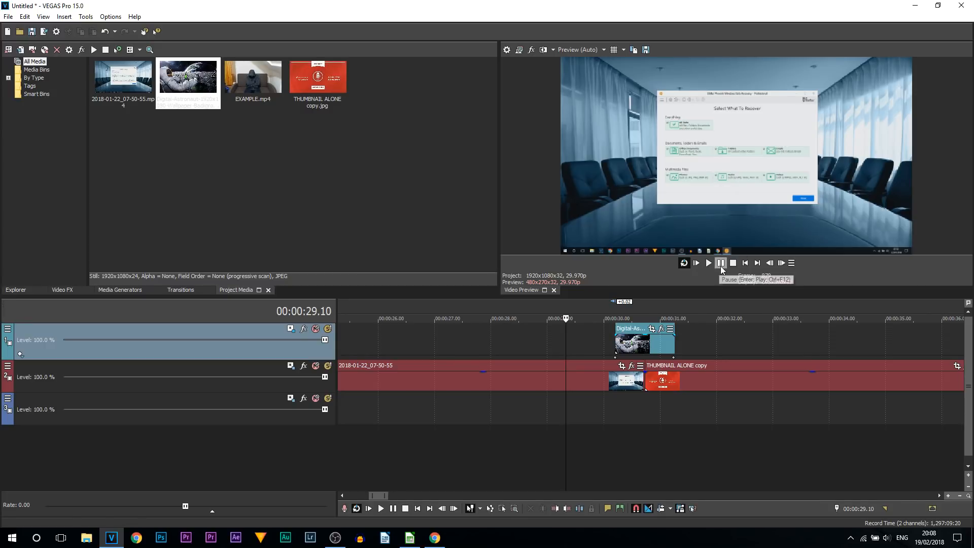
click(708, 262)
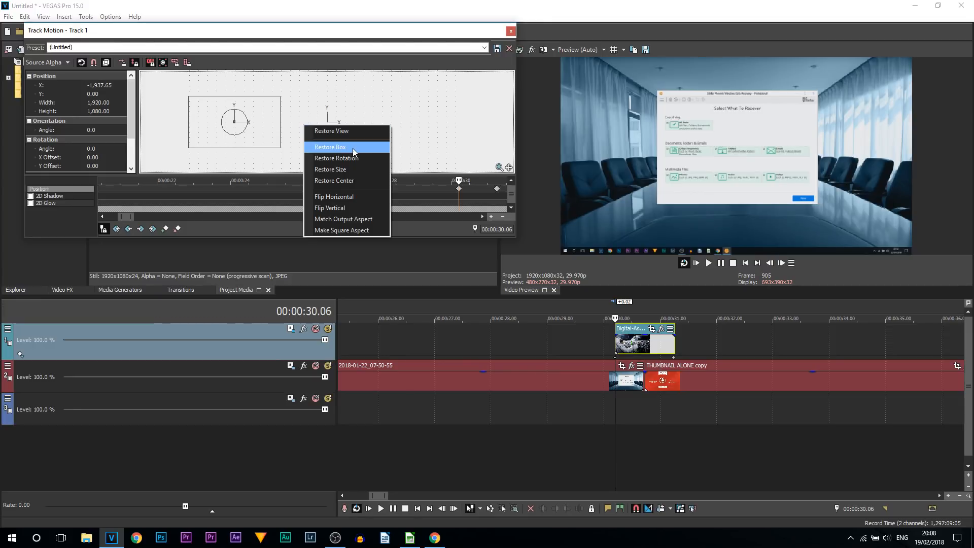
Restore the box, prevent X movement, and keyframe it upward to Y about 1090 at 31.07
click(330, 147)
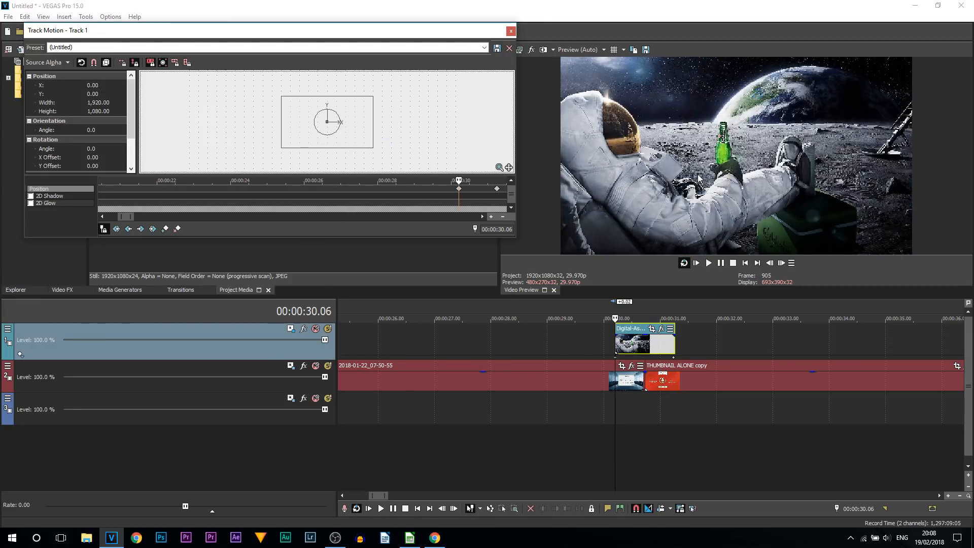
mouse_move(134, 62)
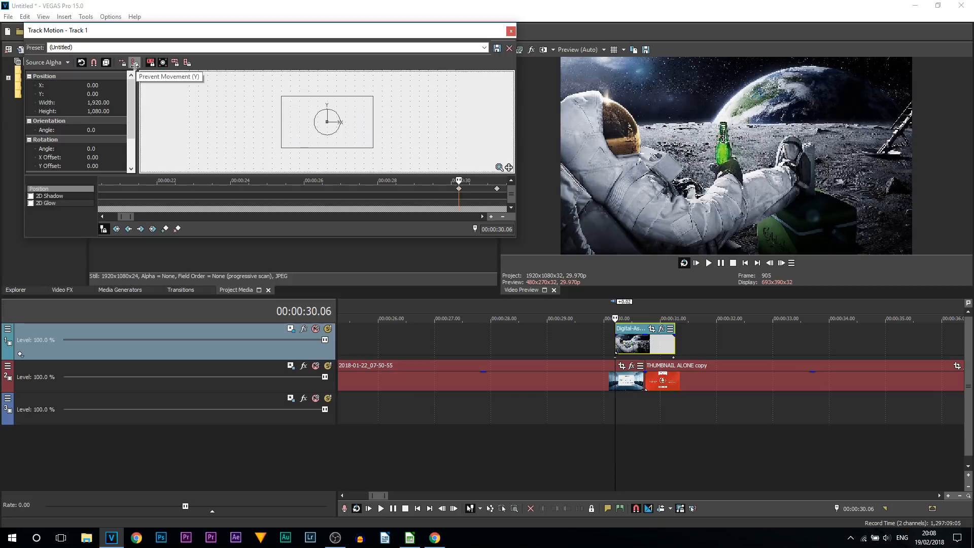
mouse_move(122, 62)
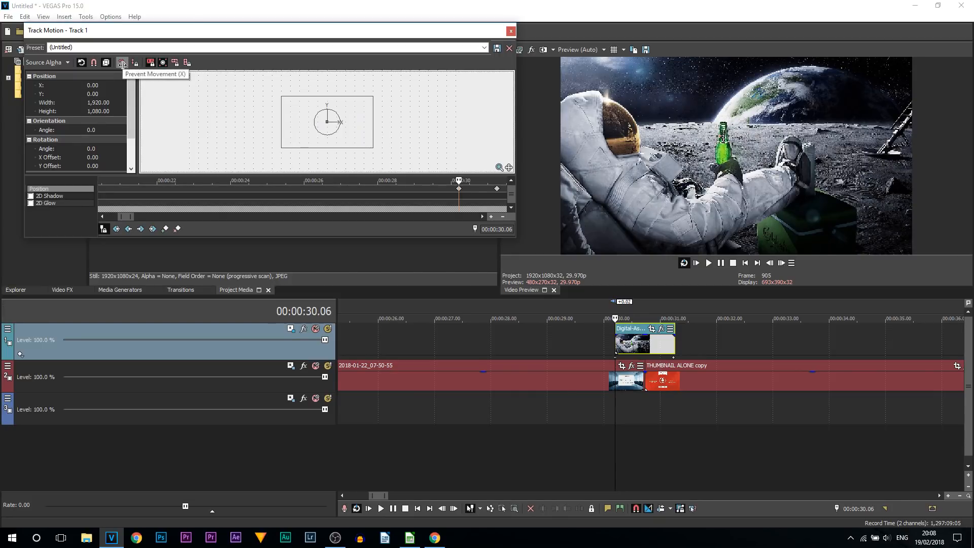
mouse_move(140, 88)
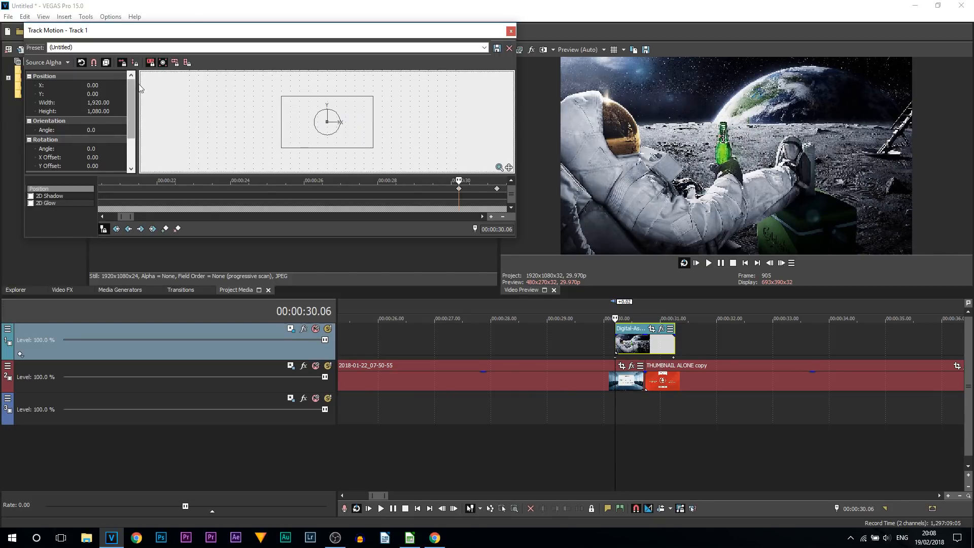
drag(327, 121, 328, 135)
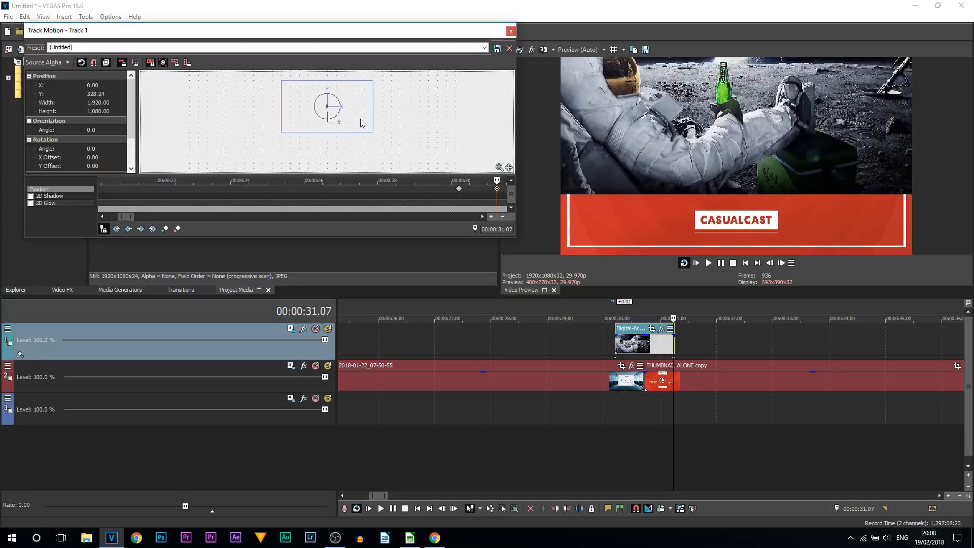
drag(328, 106, 327, 74)
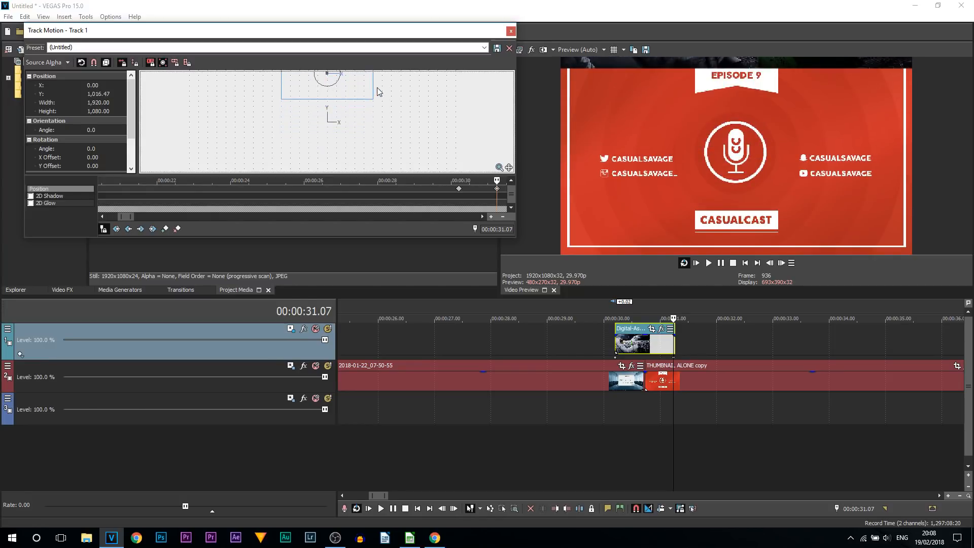
drag(326, 90, 326, 75)
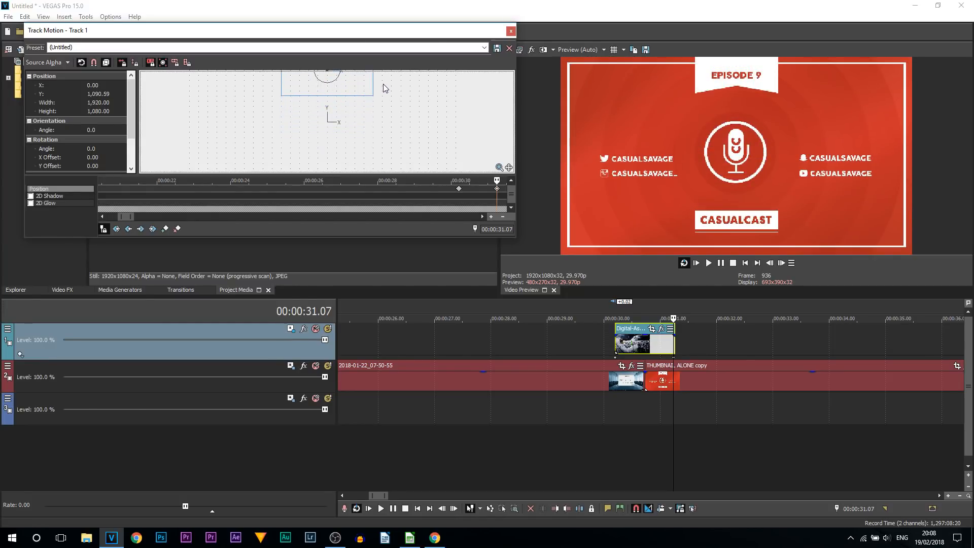
click(509, 31)
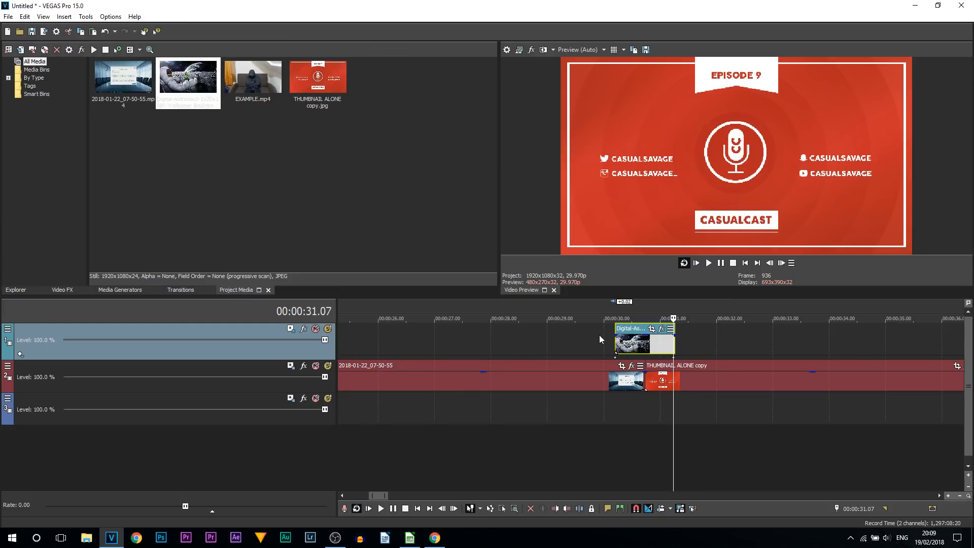